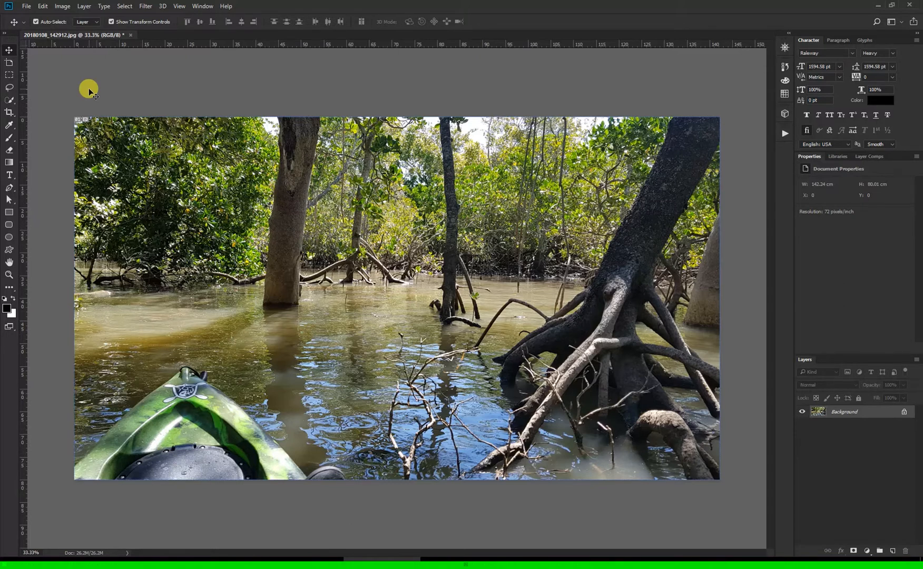
mouse_move(209, 7)
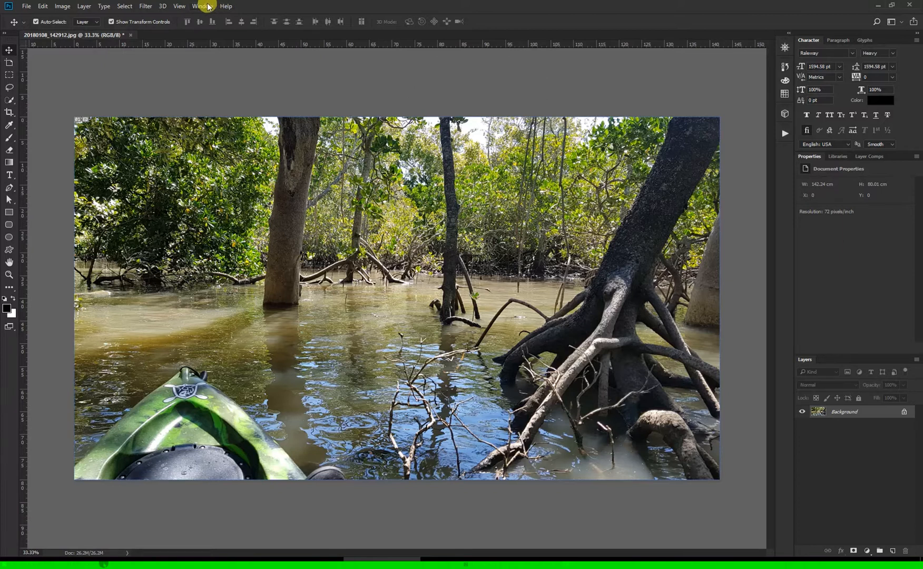
Crop the kayak photo to a 3:1 strip across the bow and mangrove roots
click(203, 6)
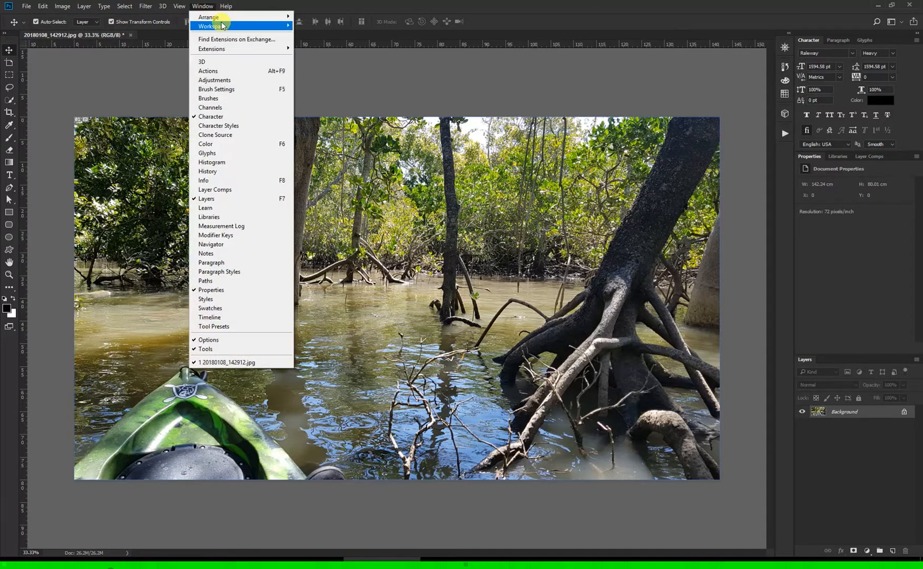
mouse_move(212, 48)
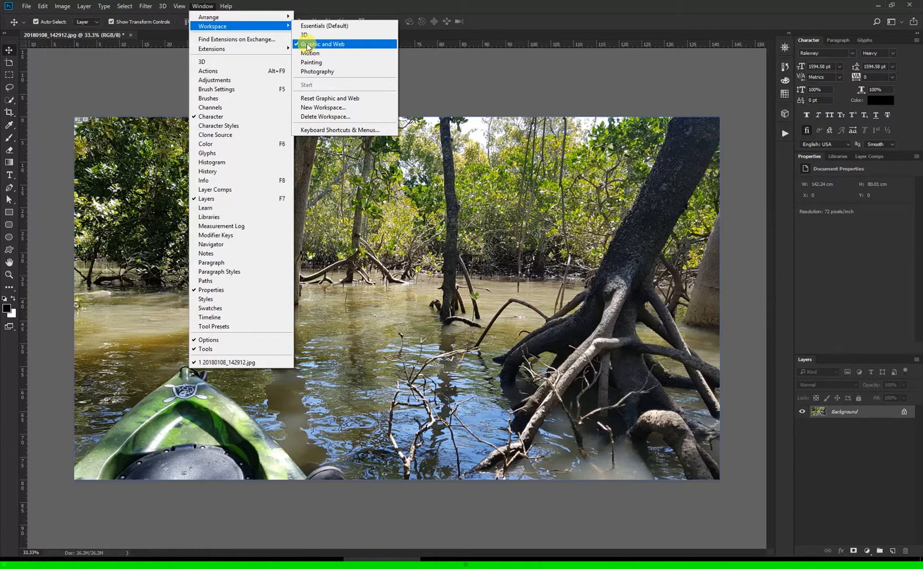
mouse_move(464, 158)
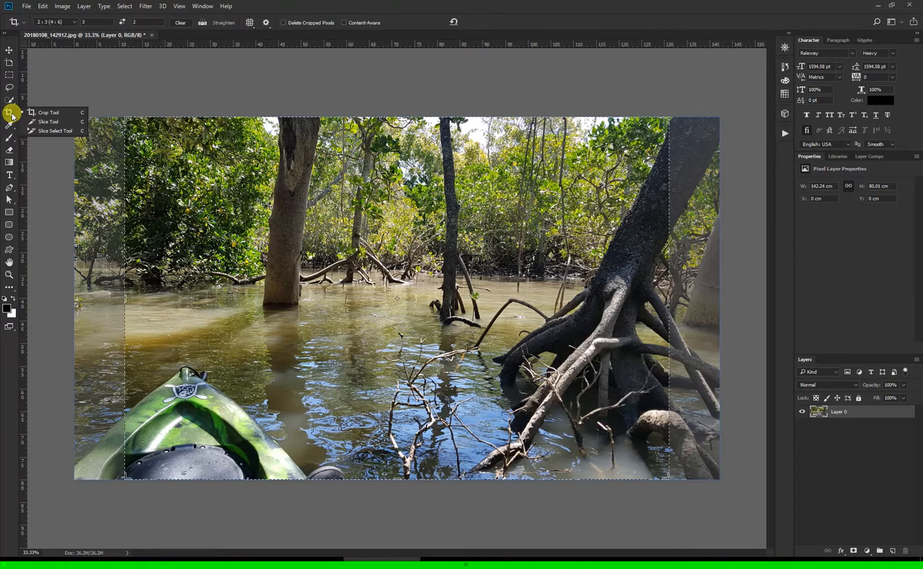
mouse_move(70, 46)
text(1)
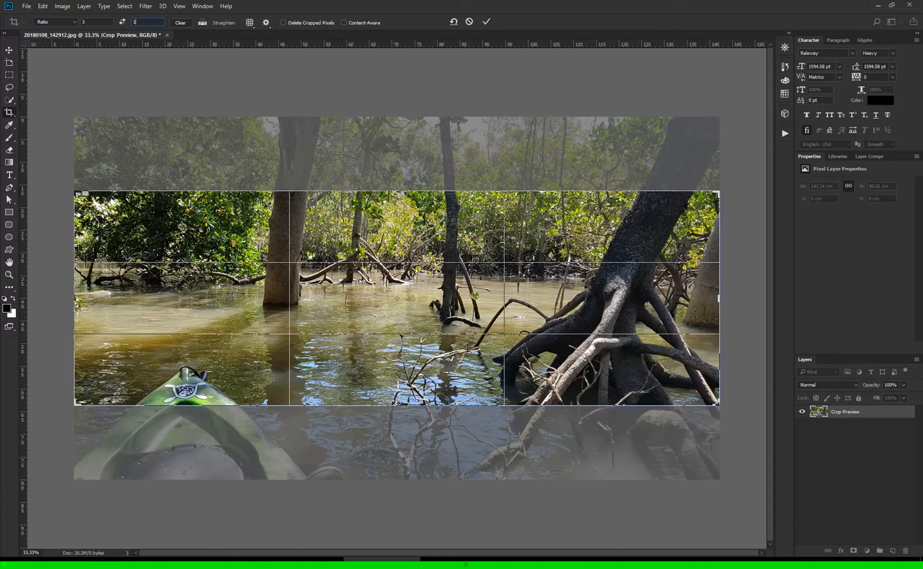
mouse_move(210, 316)
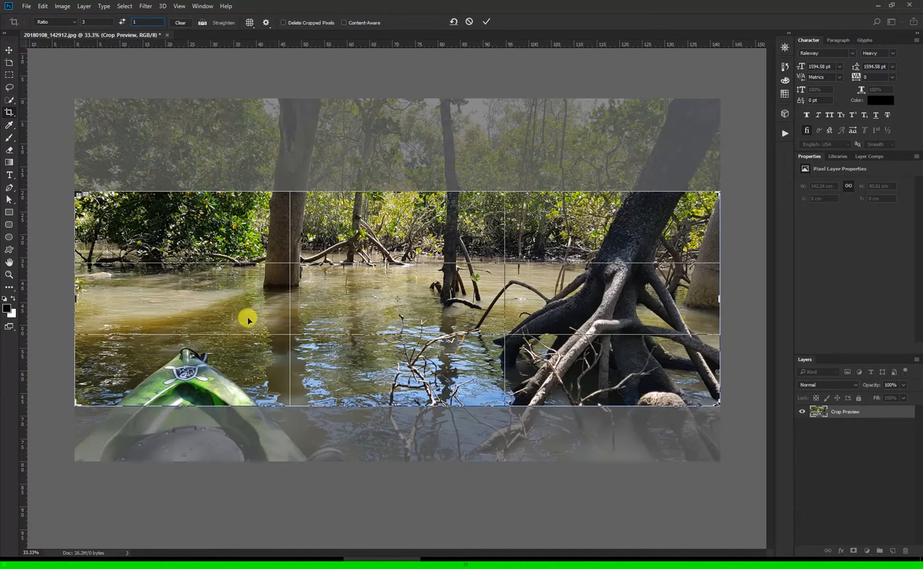
mouse_move(235, 275)
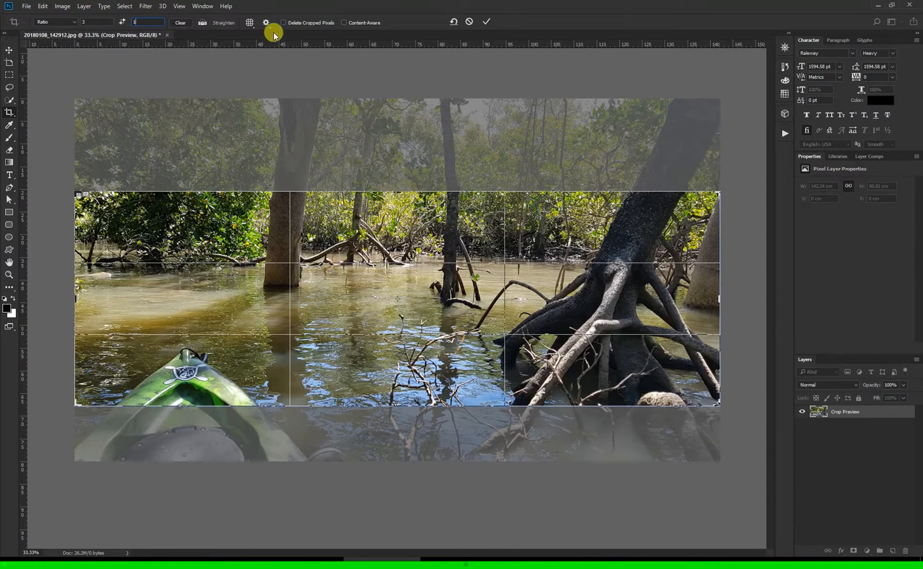
mouse_move(286, 23)
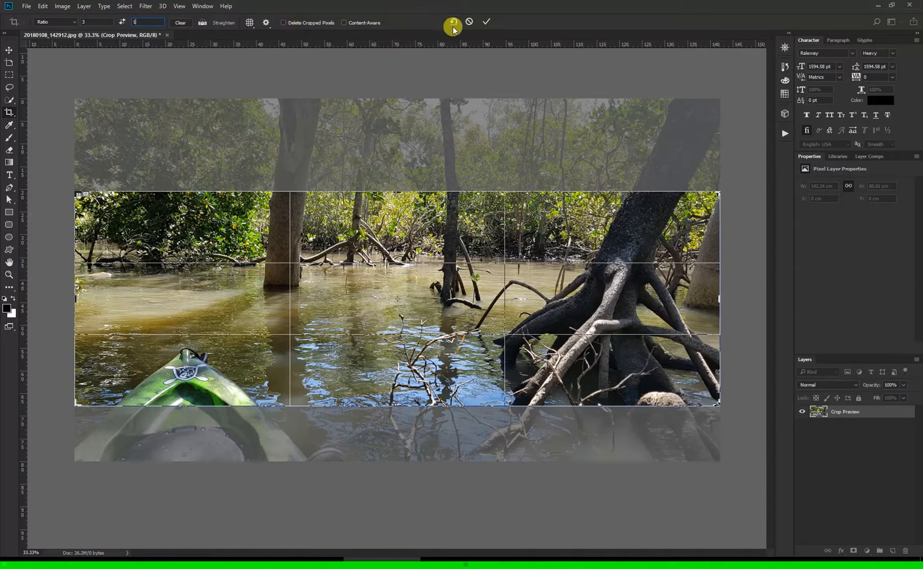
mouse_move(486, 23)
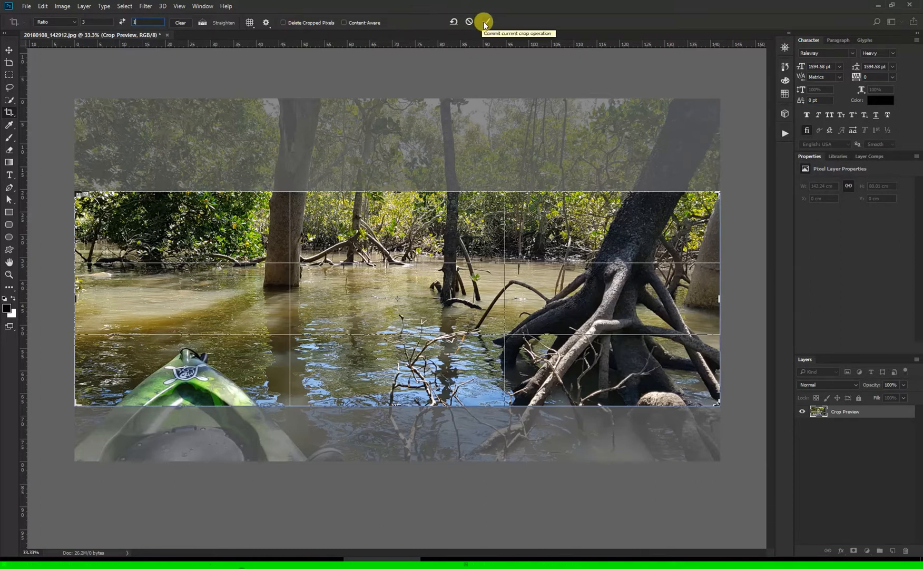
click(483, 22)
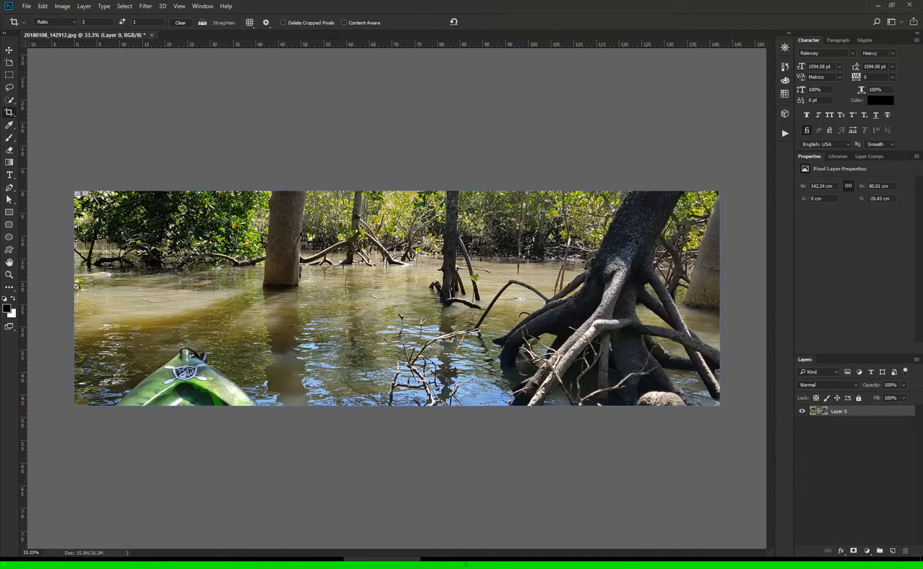
mouse_move(9, 111)
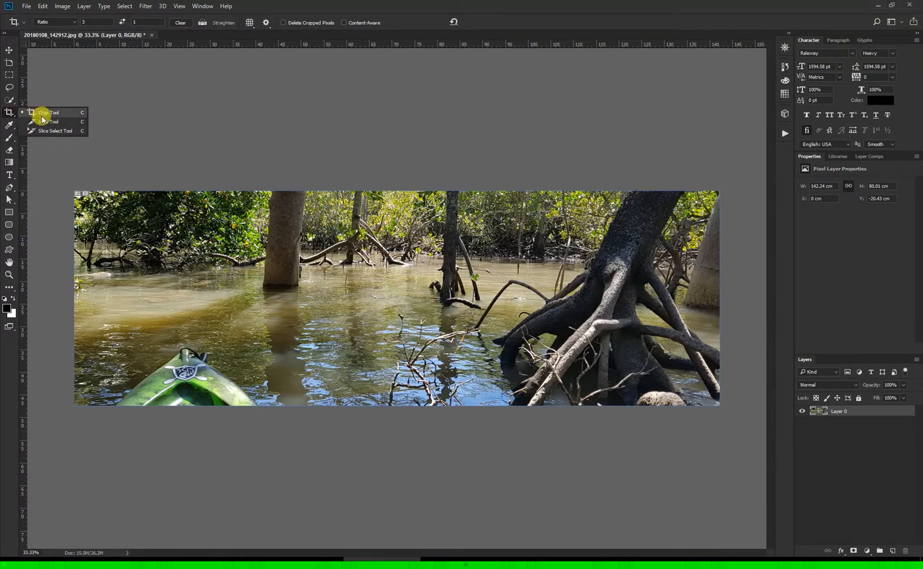
Divide the cropped strip into three equal vertical slices with the Slice Tool
click(55, 131)
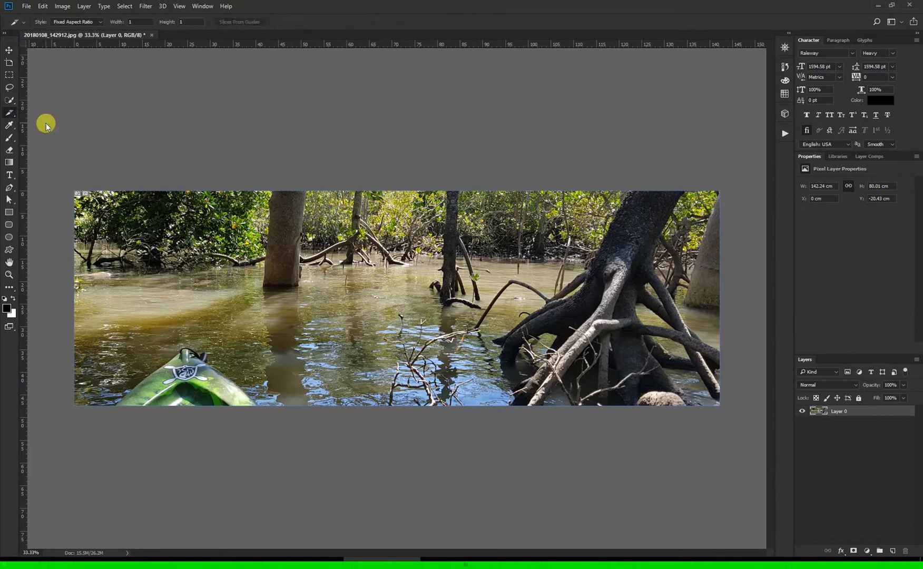
mouse_move(82, 138)
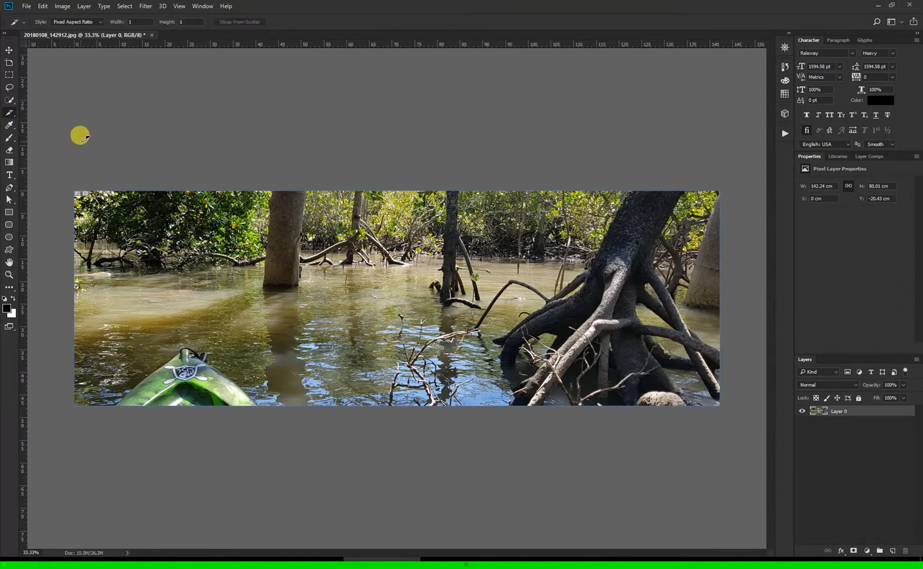
mouse_move(86, 163)
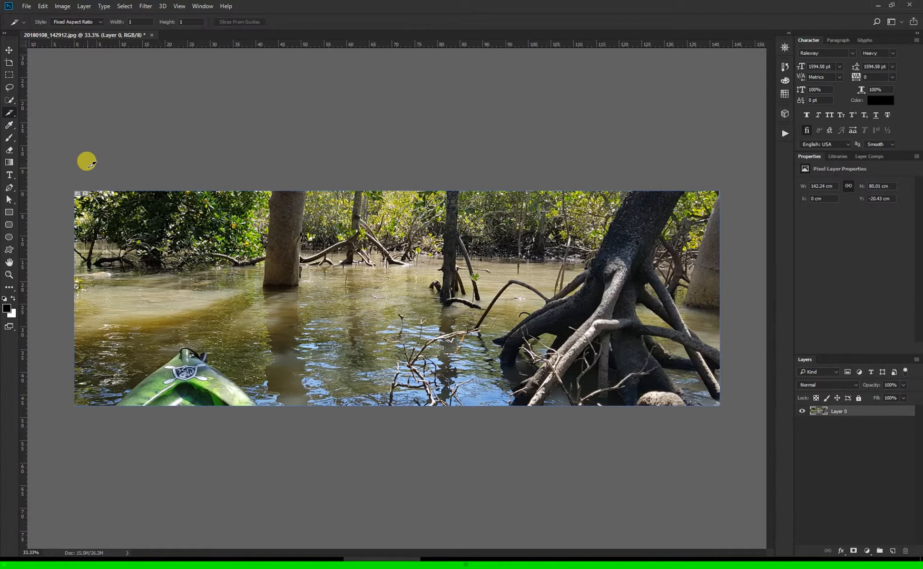
mouse_move(71, 178)
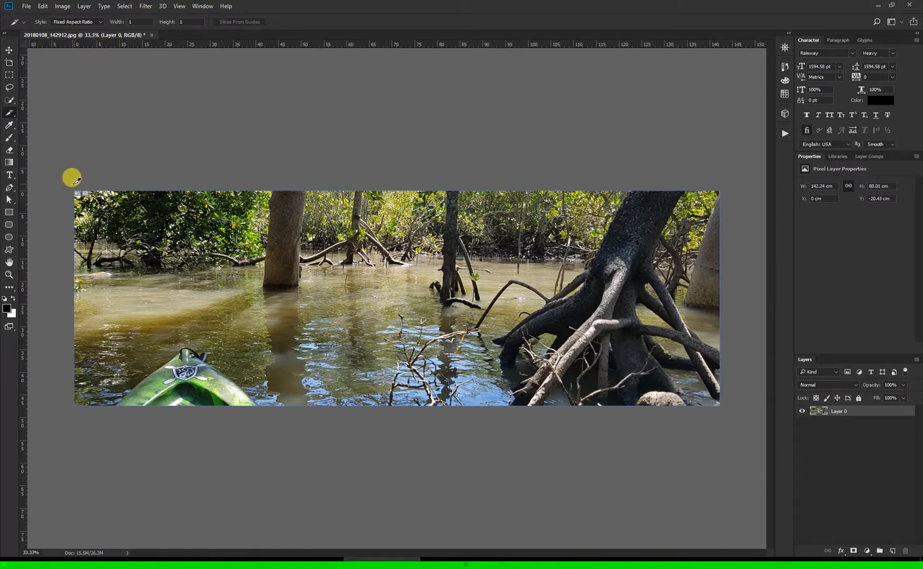
mouse_move(78, 190)
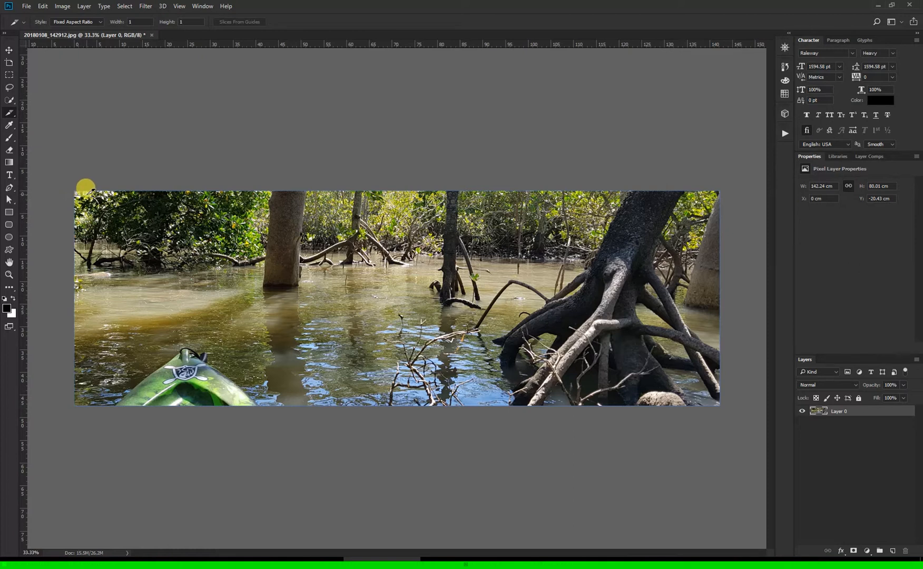
right_click(86, 188)
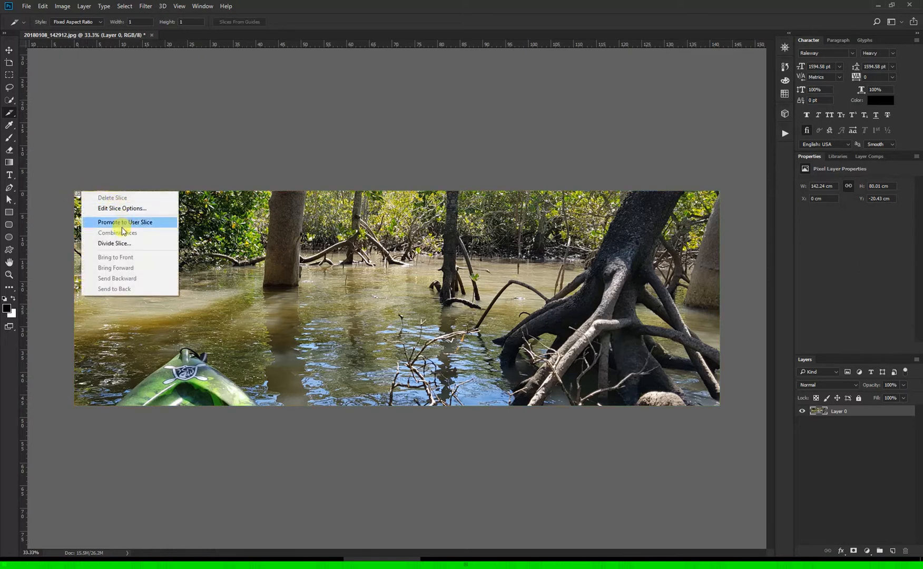
click(114, 243)
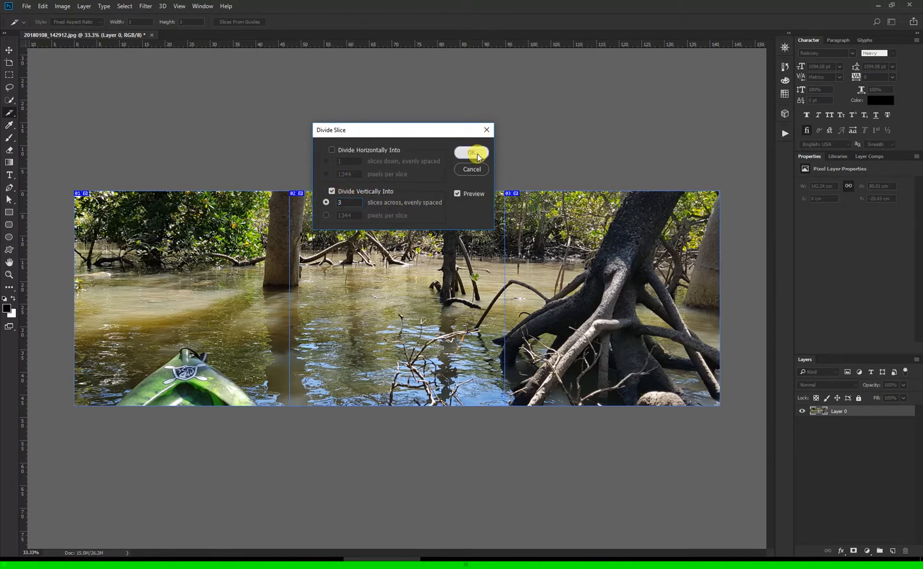
click(471, 153)
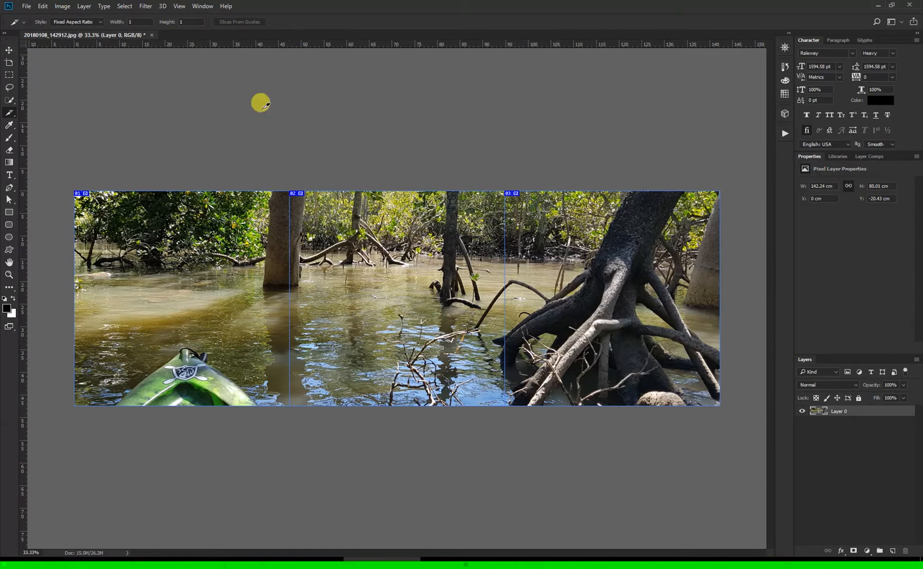
Set the three slices to export as Maximum-quality (100) JPEG in Save for Web and proceed to save
click(27, 7)
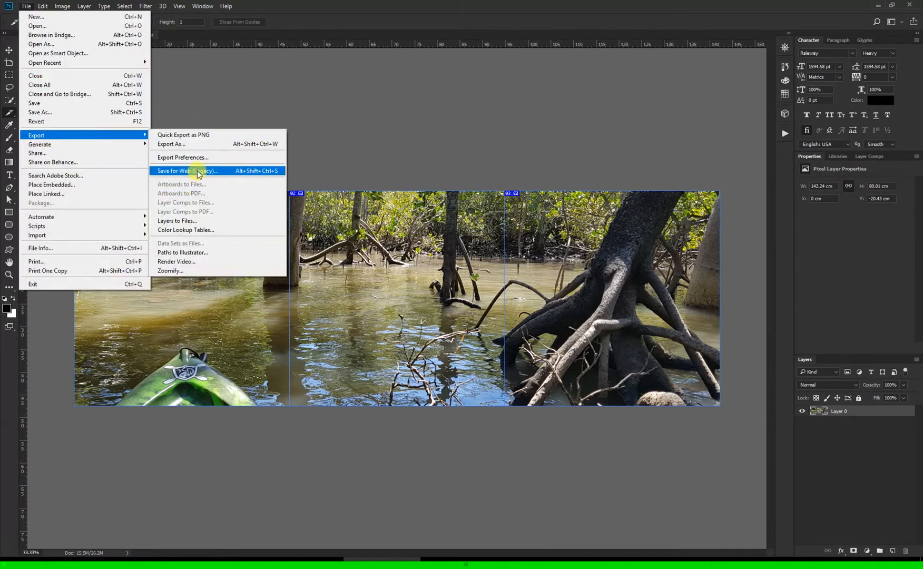
click(188, 172)
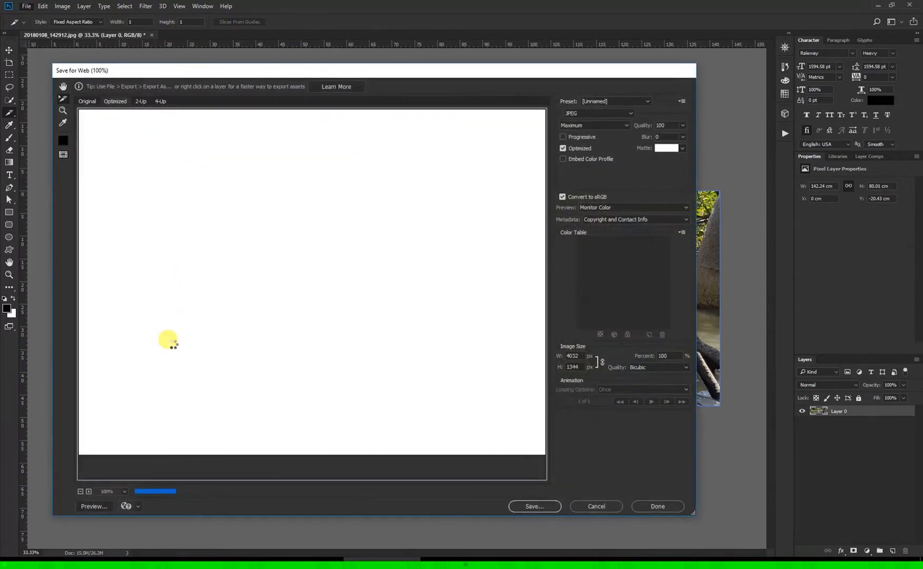
click(112, 491)
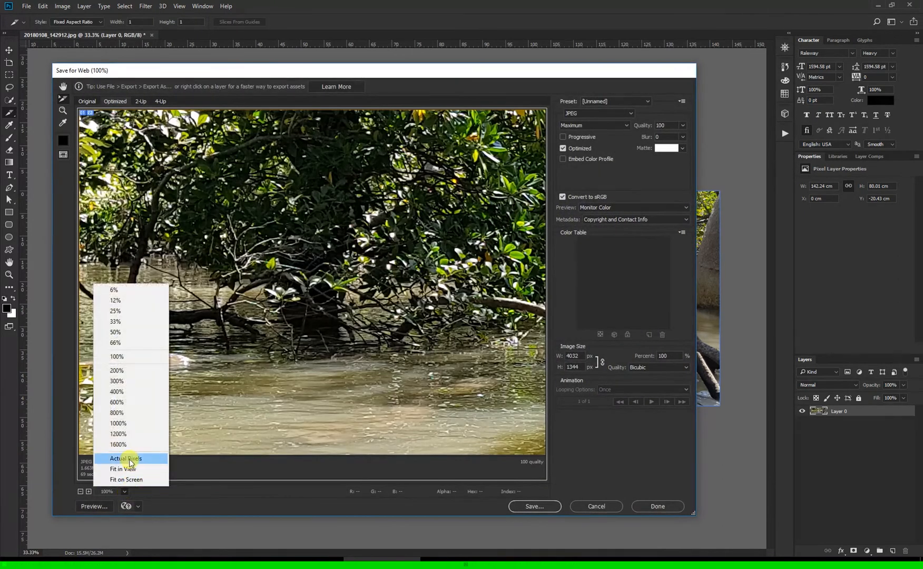
click(123, 469)
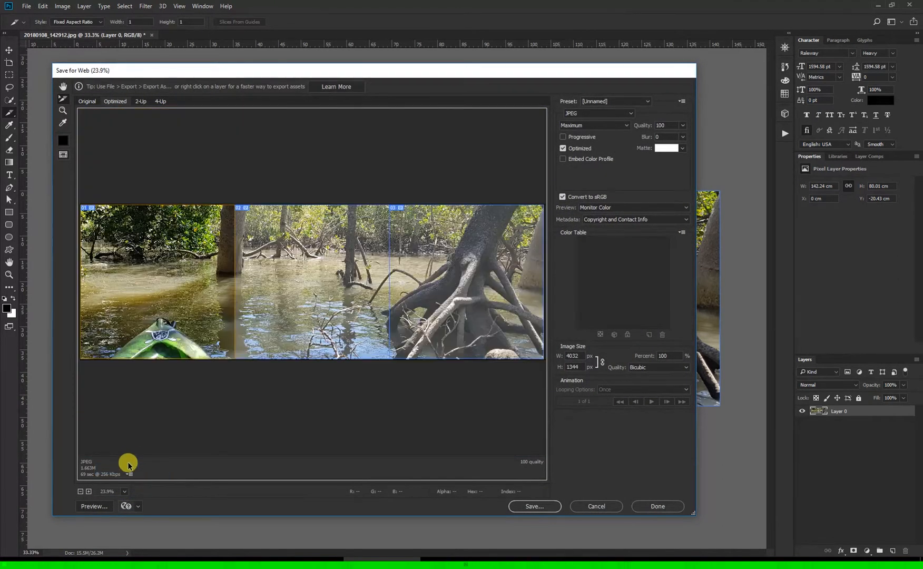
mouse_move(175, 268)
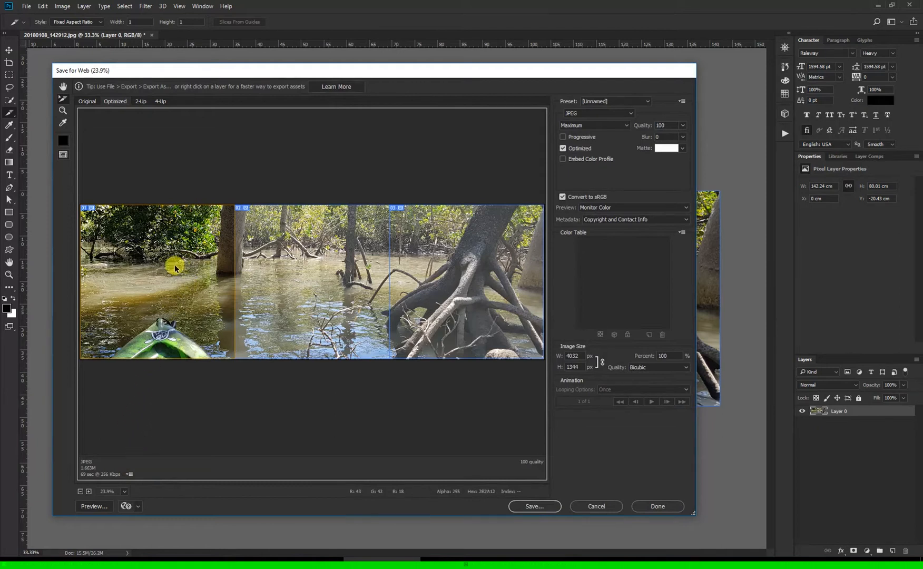
mouse_move(213, 204)
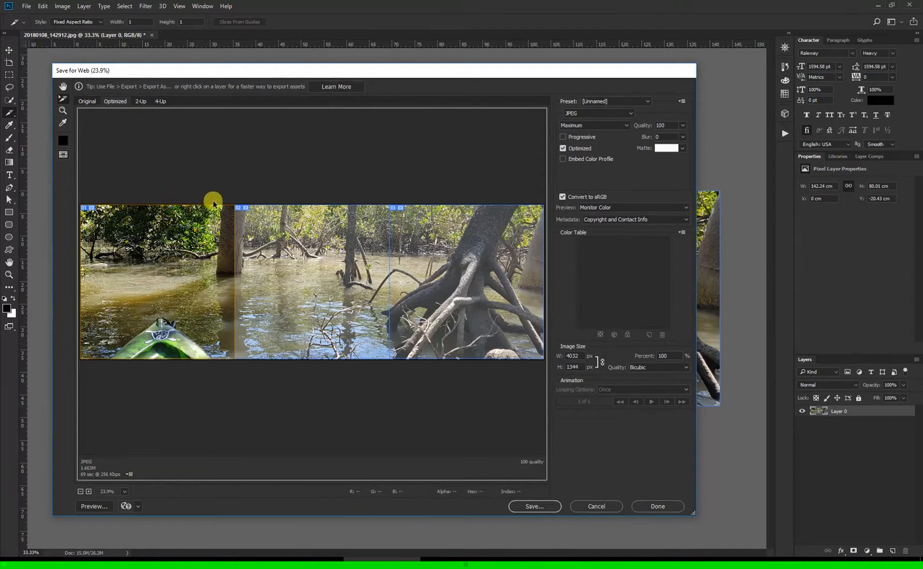
mouse_move(422, 243)
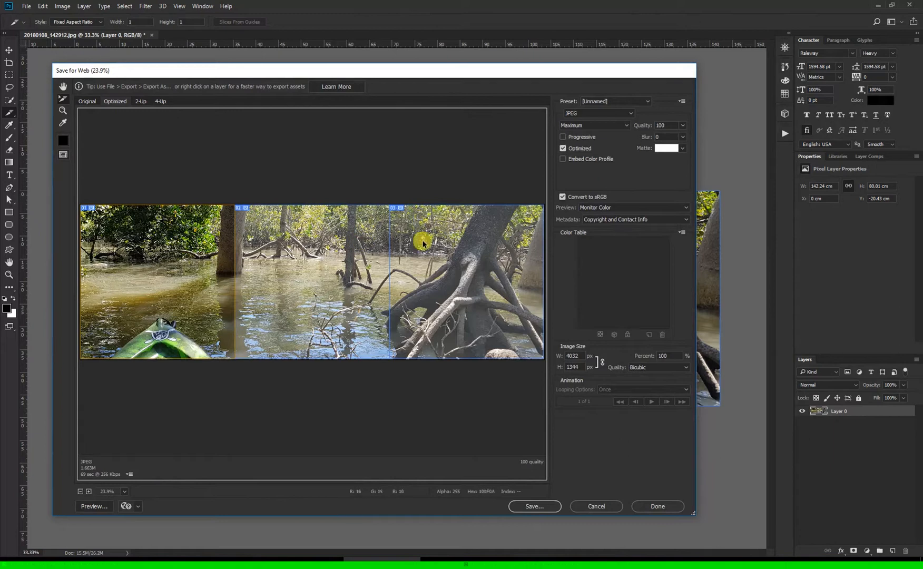
mouse_move(221, 178)
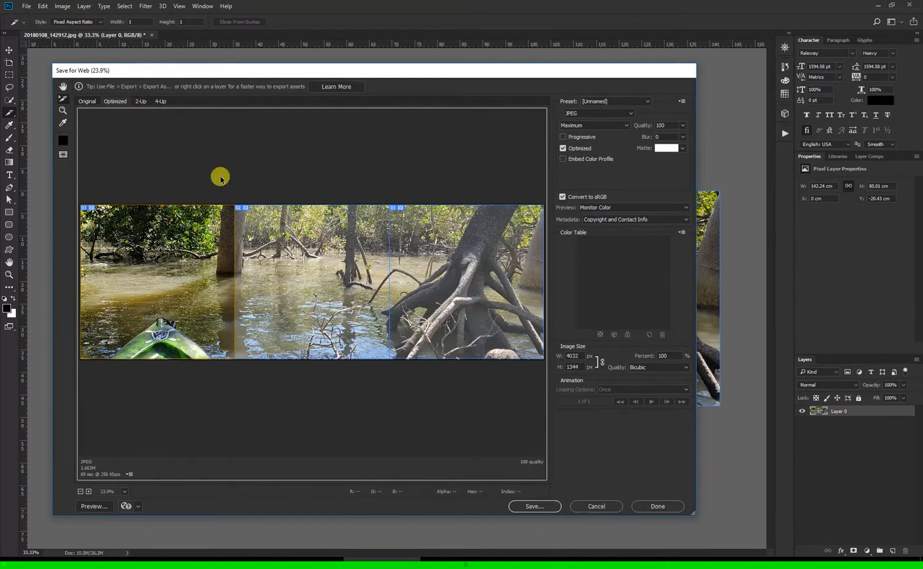
mouse_move(153, 180)
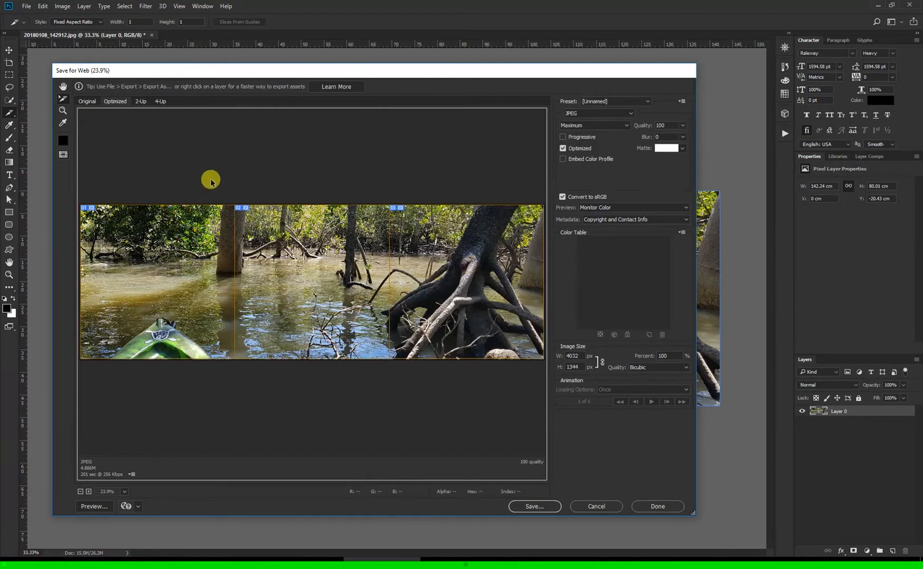
mouse_move(473, 214)
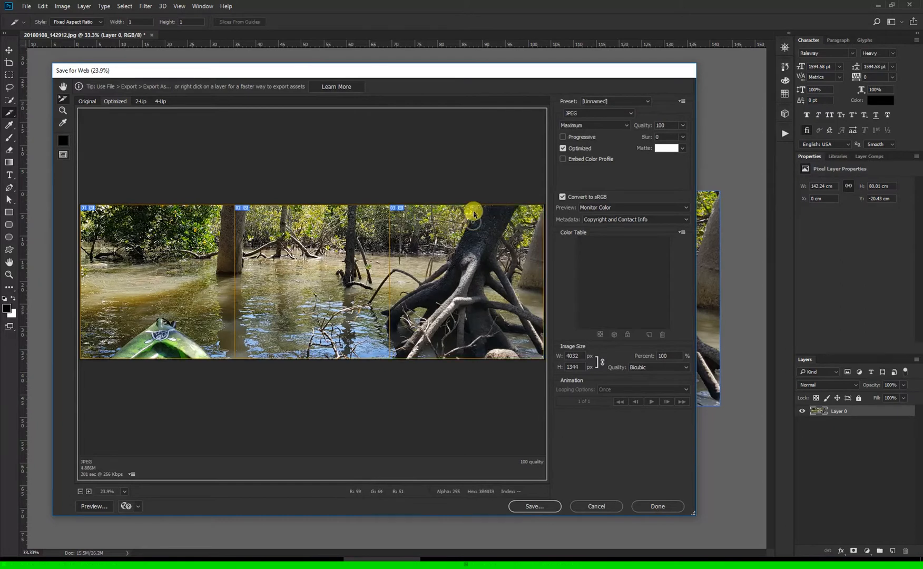
mouse_move(589, 112)
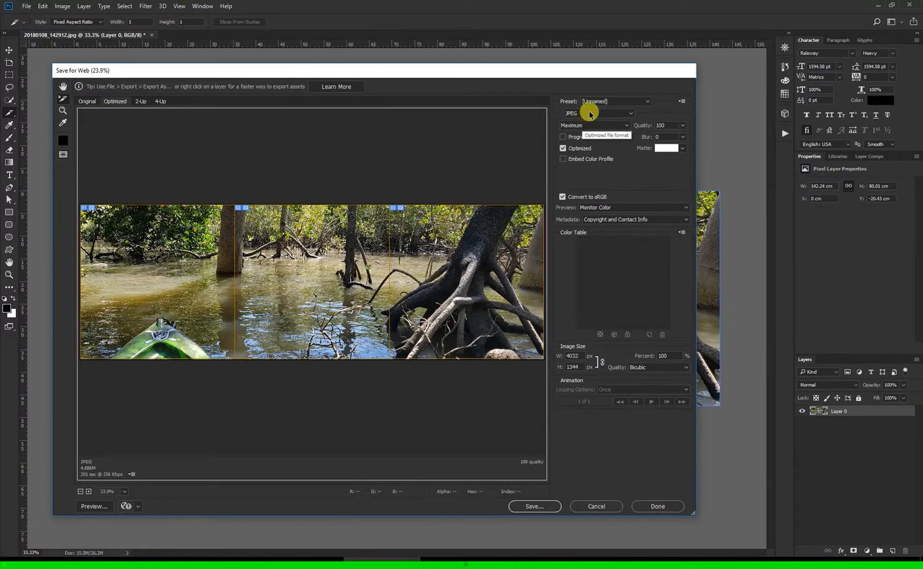
mouse_move(563, 385)
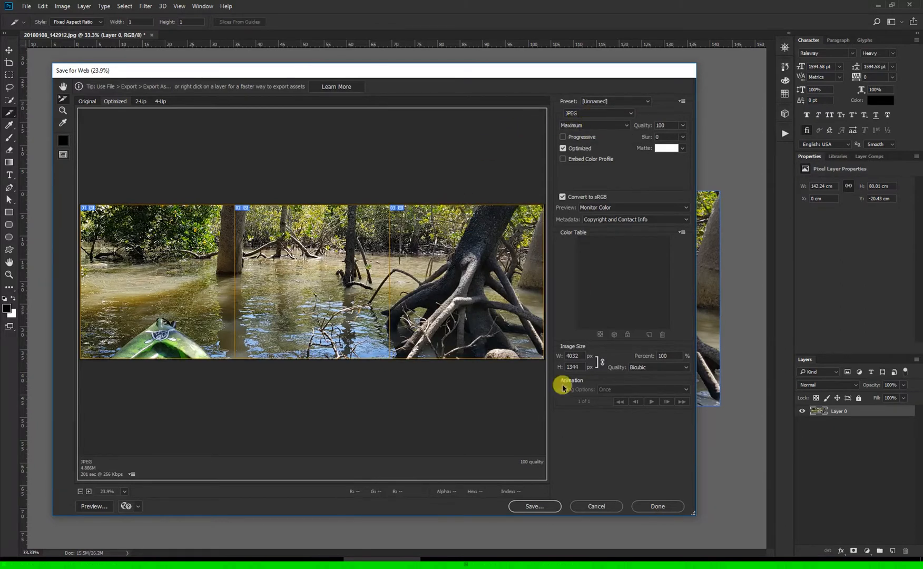
click(533, 506)
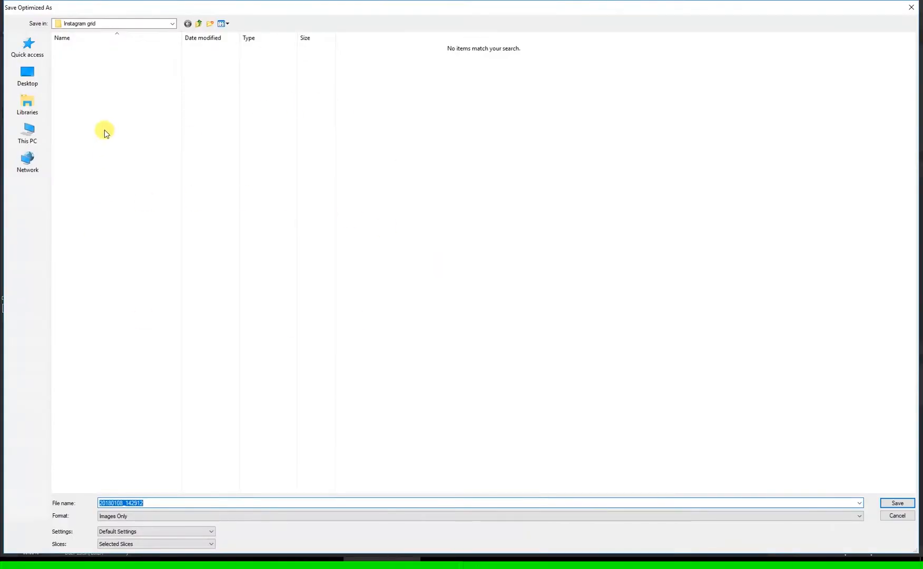
mouse_move(103, 30)
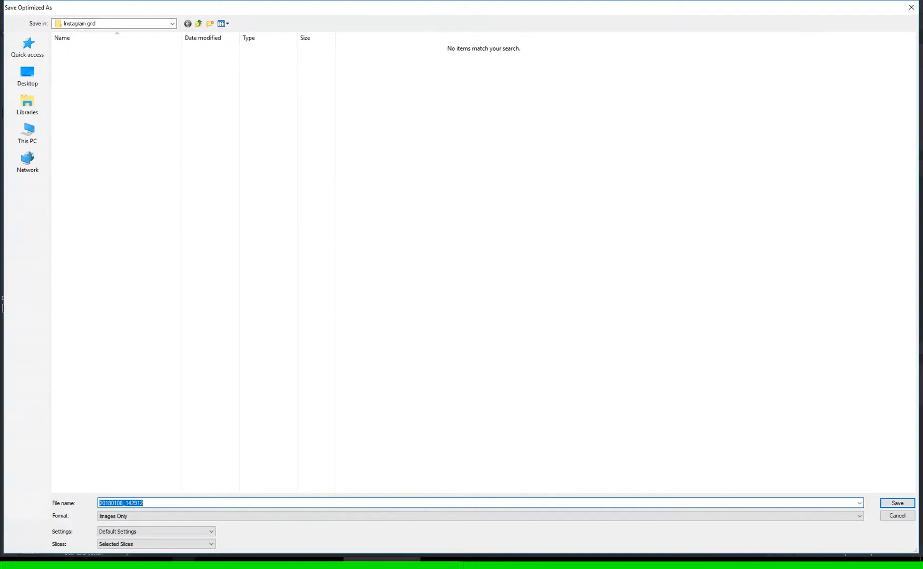
Save the selected slices as images named 'Kayak' into the Instagram grid folder
text(Kaya)
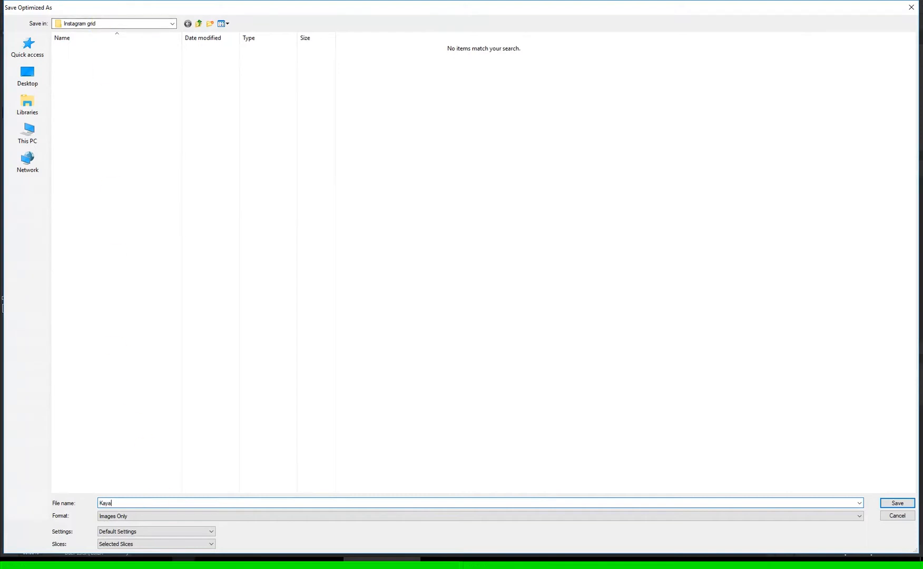
text(k)
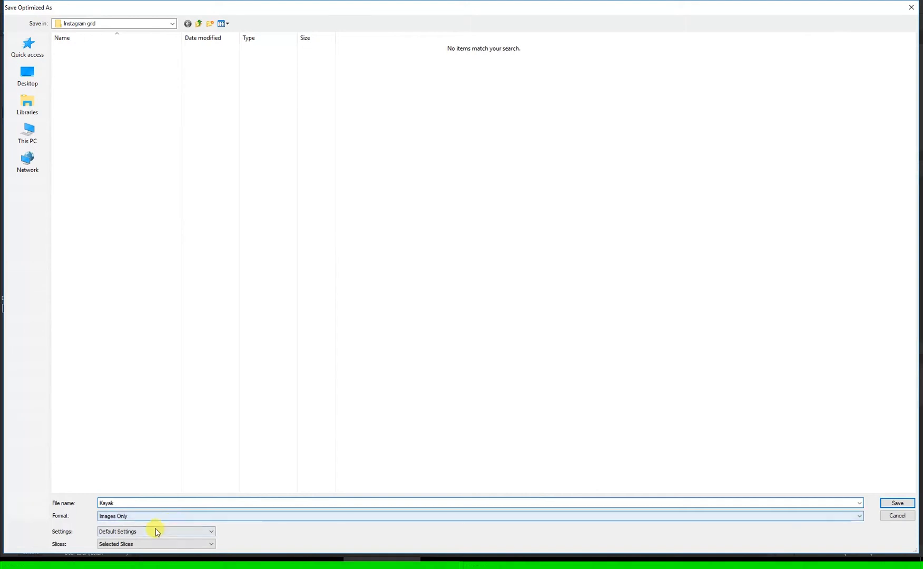
mouse_move(64, 544)
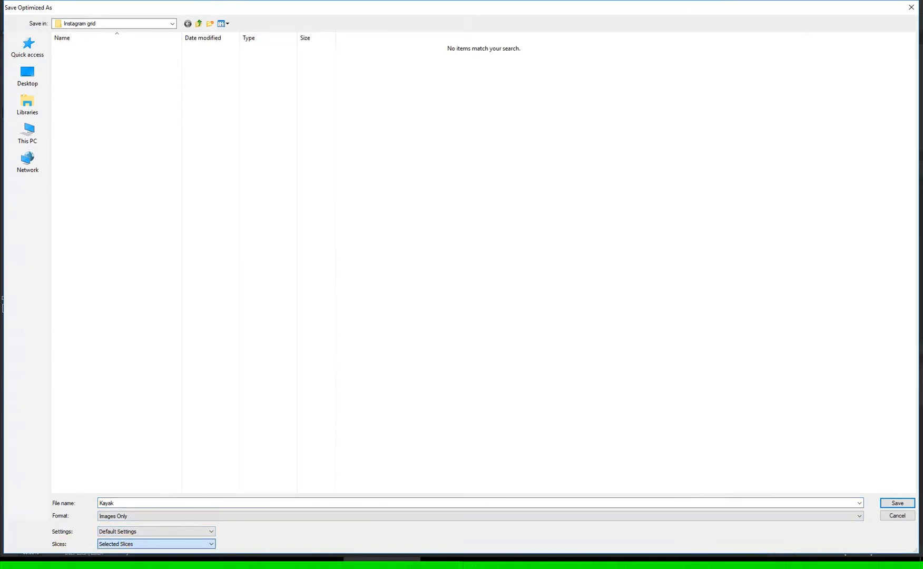
mouse_move(876, 492)
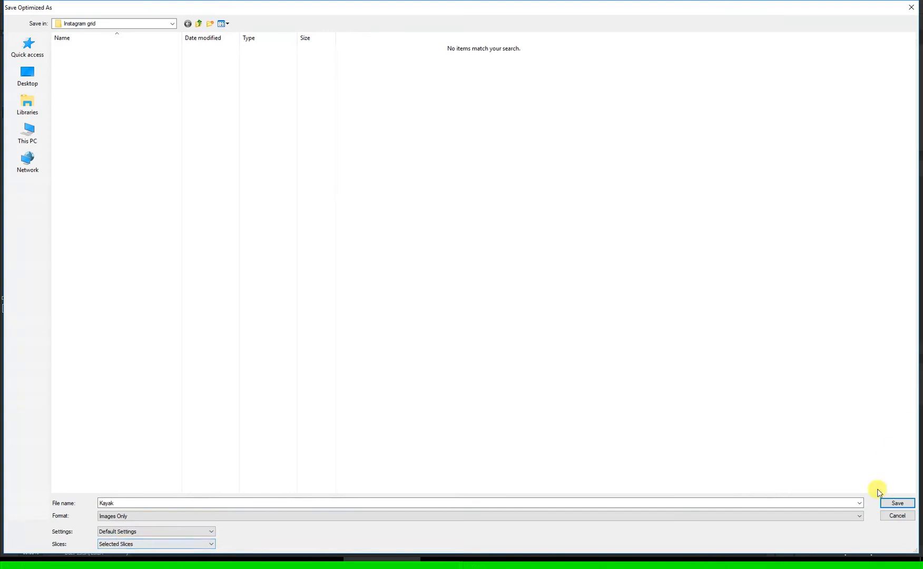
click(895, 505)
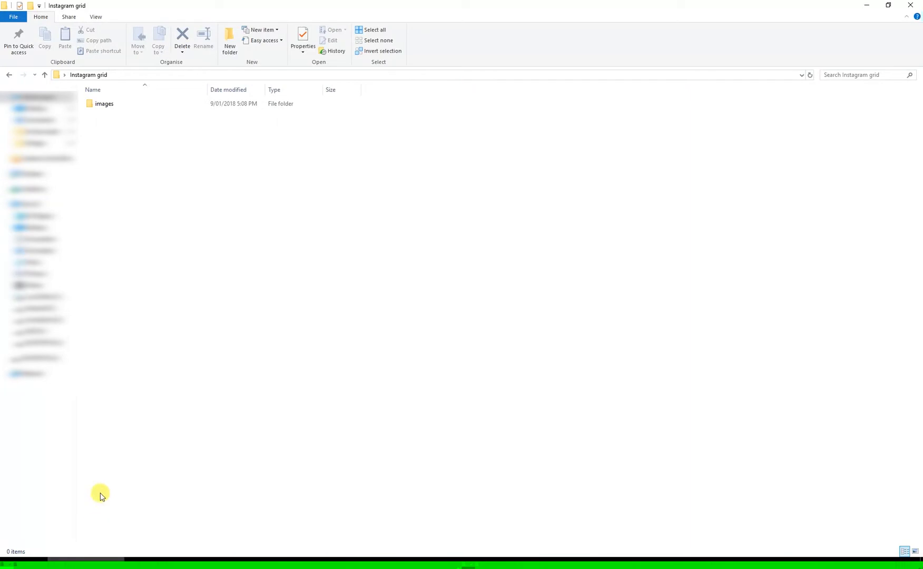
mouse_move(105, 104)
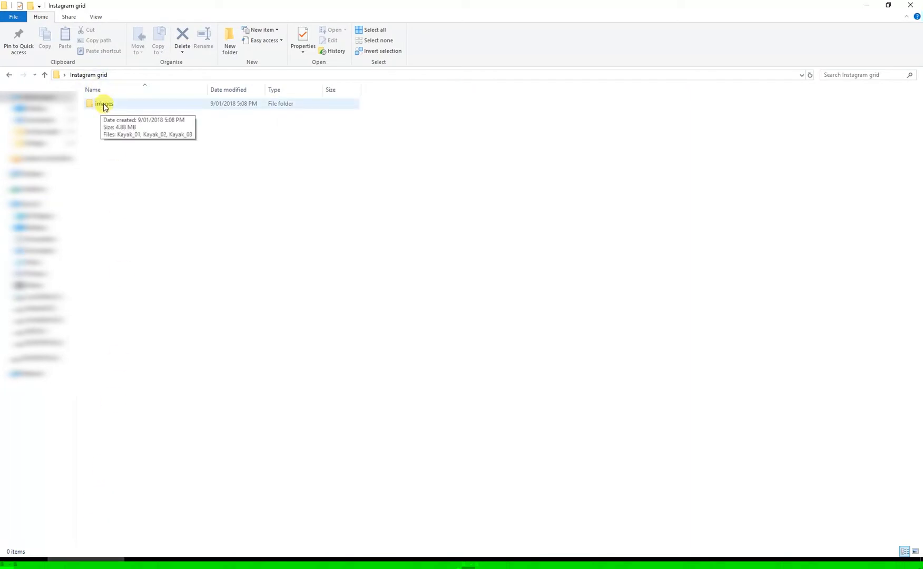
View the images folder holding Kayak_01, Kayak_02 and Kayak_03
double_click(104, 104)
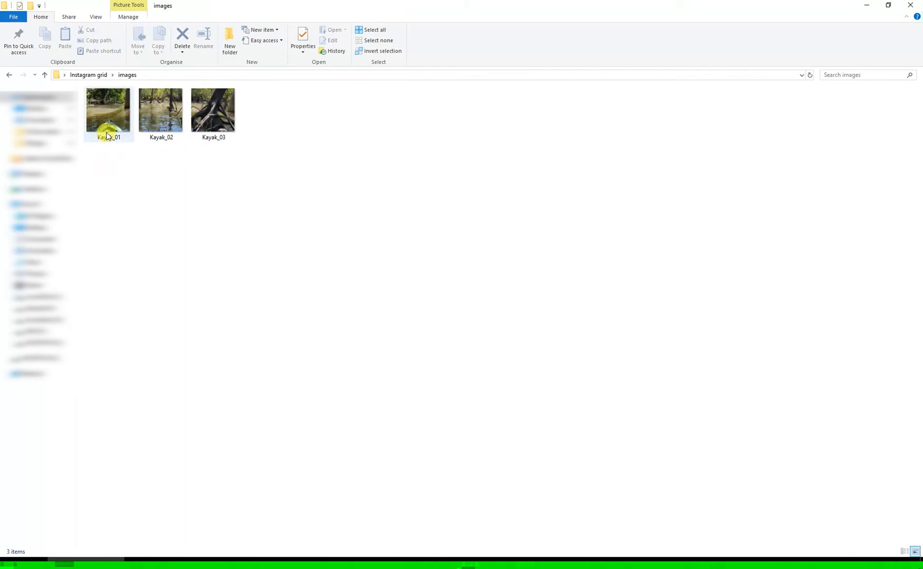
mouse_move(213, 136)
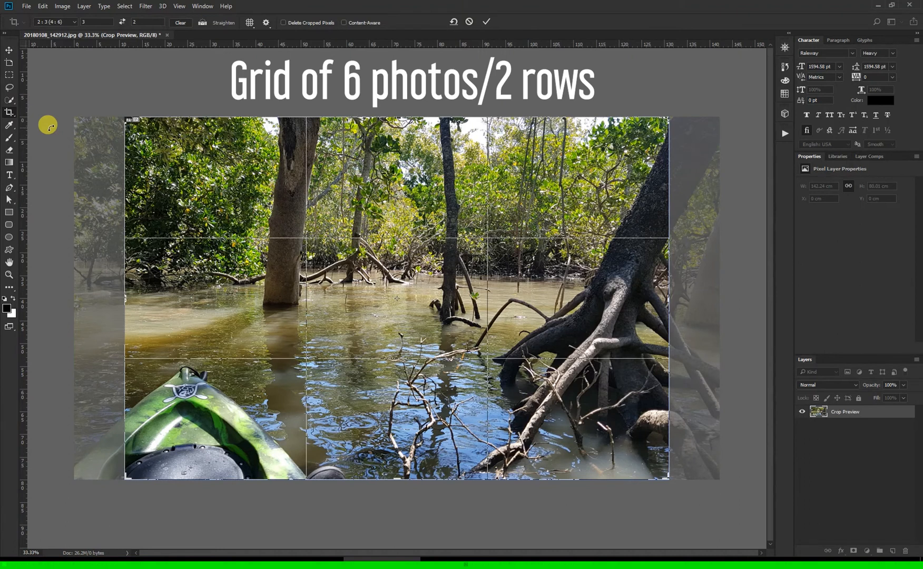
mouse_move(395, 5)
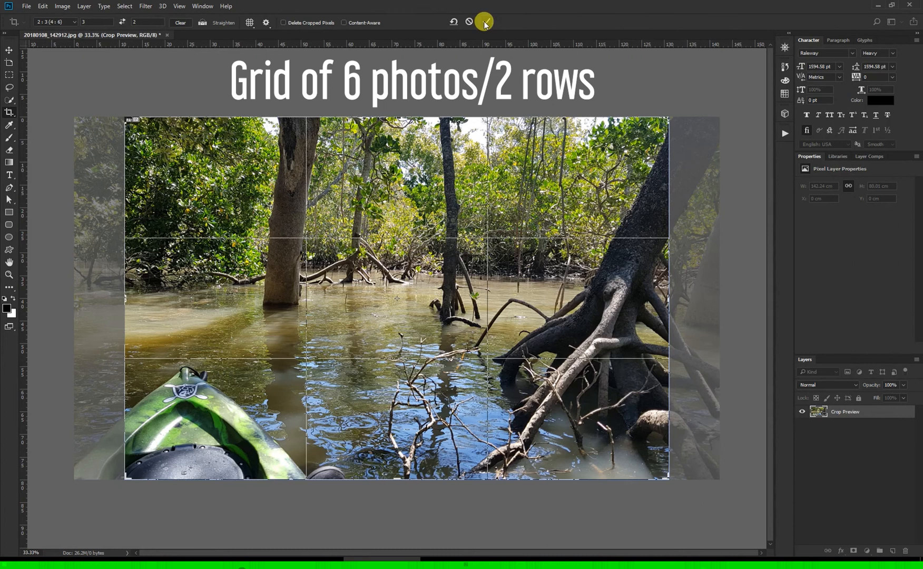
Commit the 3:2 crop of the kayak photo and switch to slicing
click(484, 22)
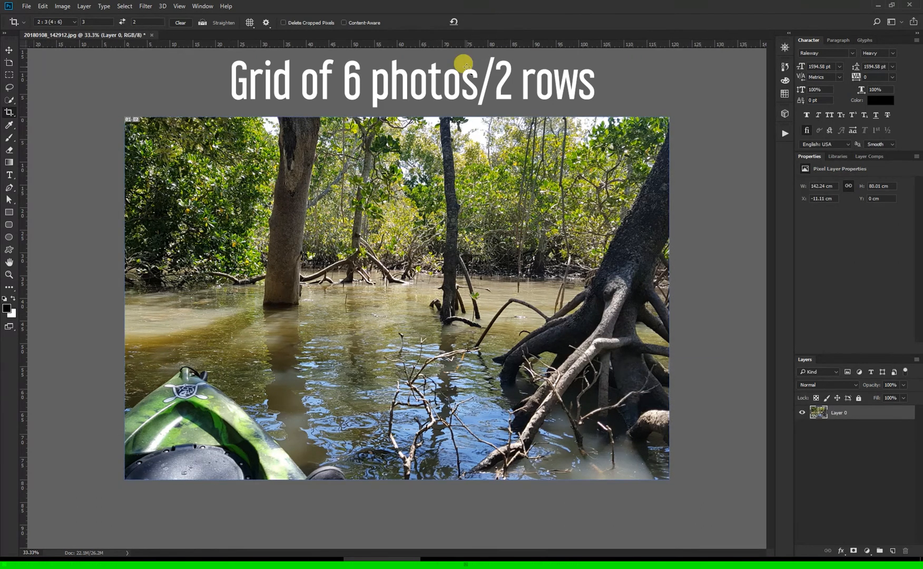
click(10, 112)
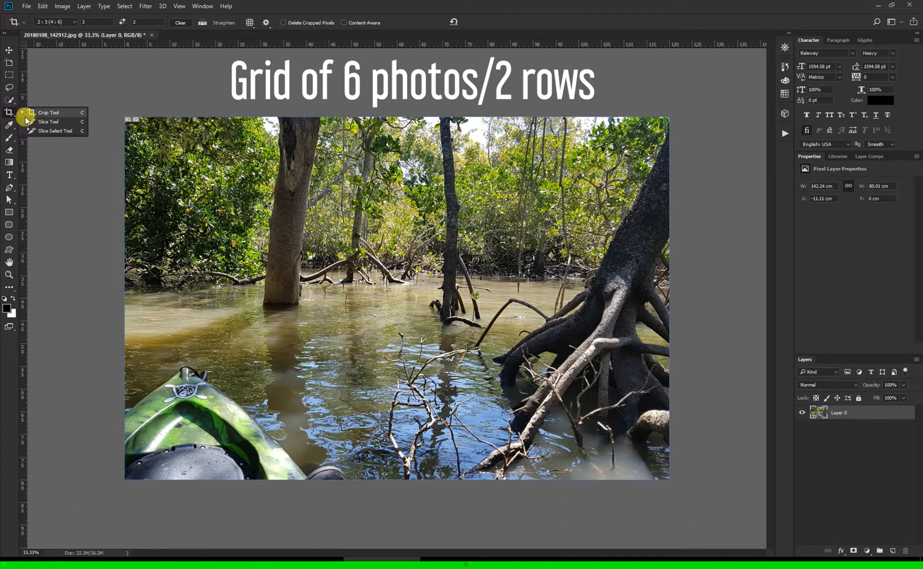
click(48, 122)
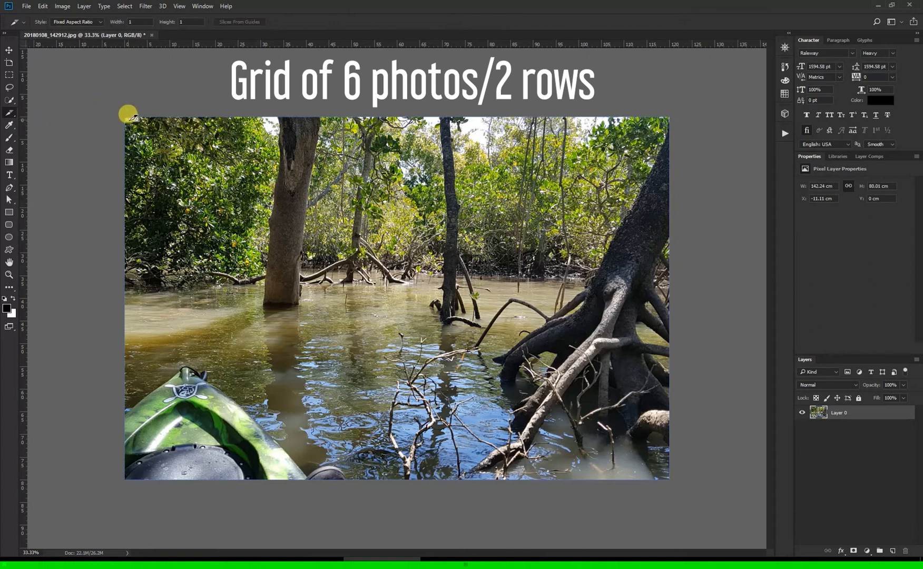
Divide the 3:2 photo into two rows and three columns of slices
right_click(128, 117)
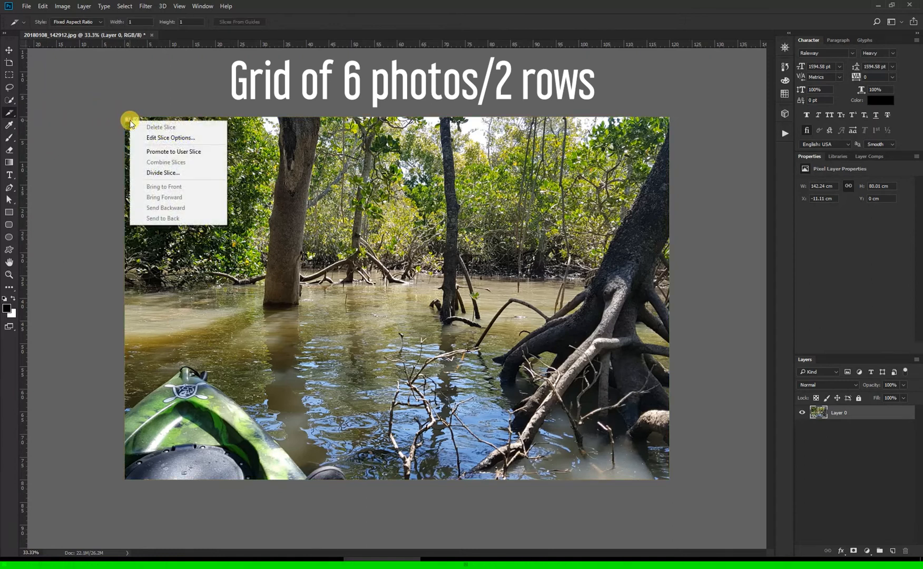
click(163, 173)
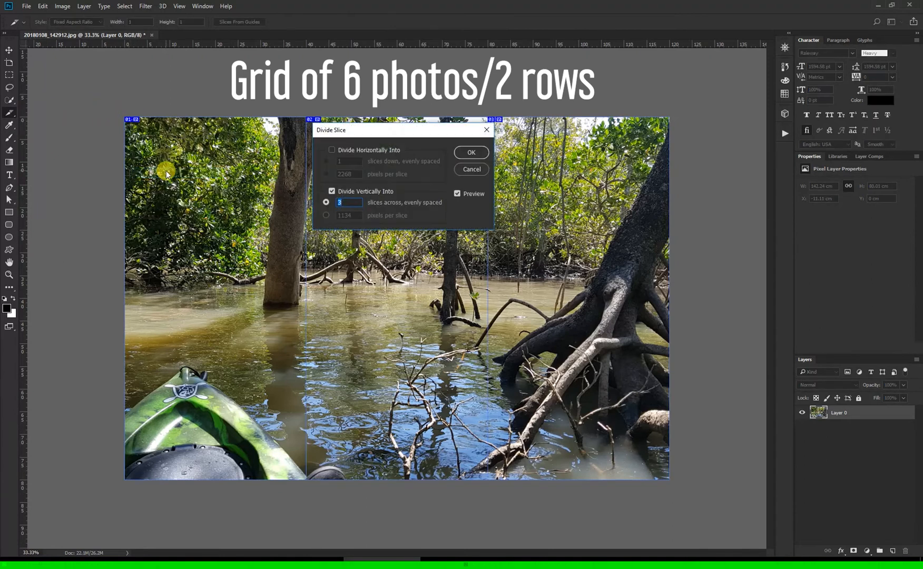
mouse_move(380, 164)
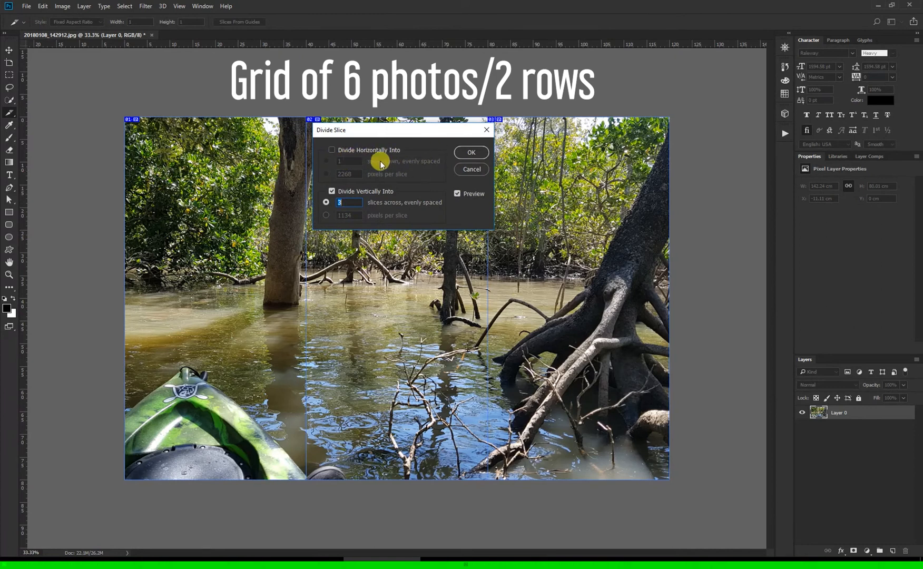
click(332, 150)
text(2)
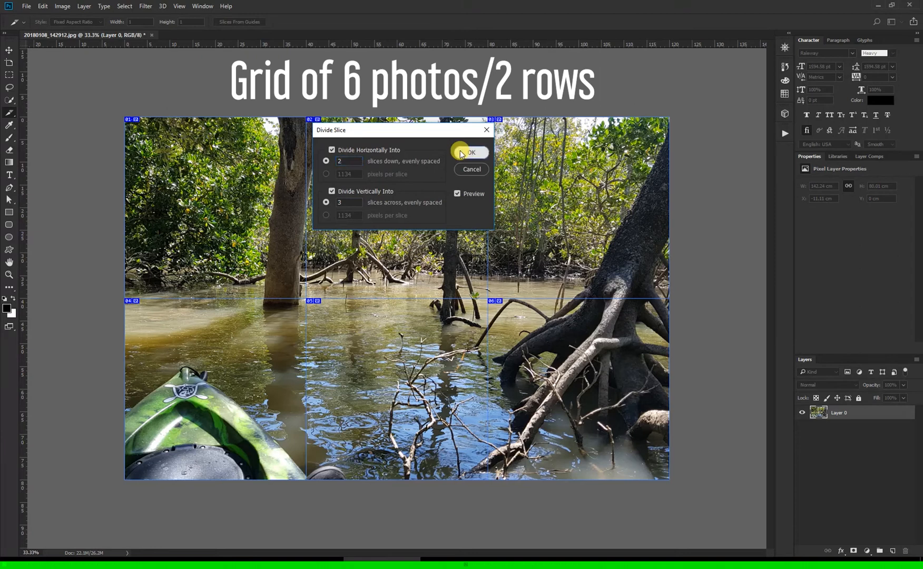
click(470, 152)
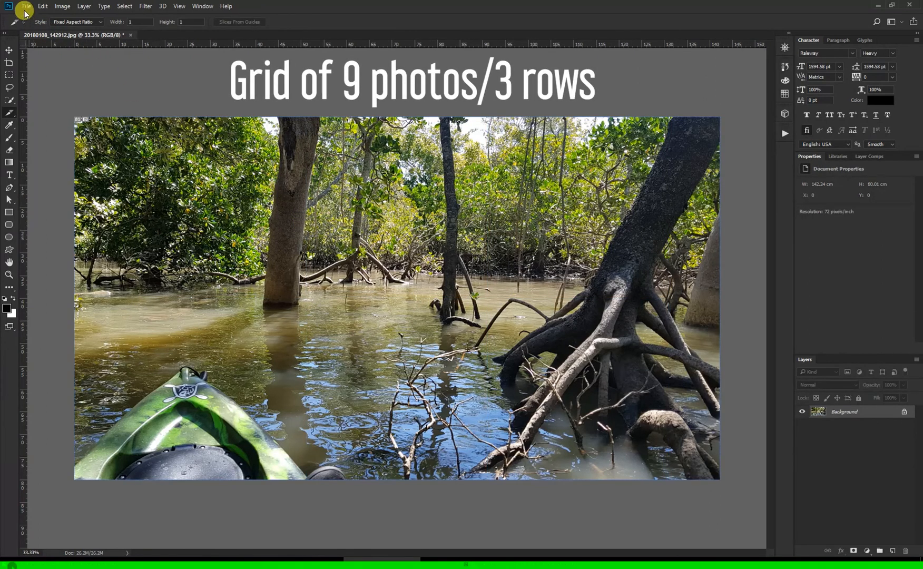
Crop the full kayak photo to a 1:1 square using the Square preset
click(10, 114)
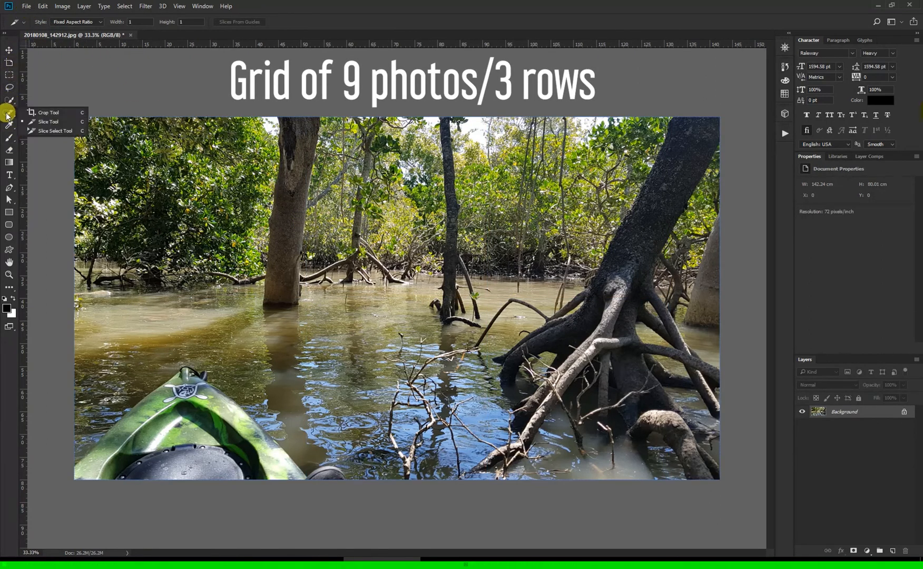
click(49, 112)
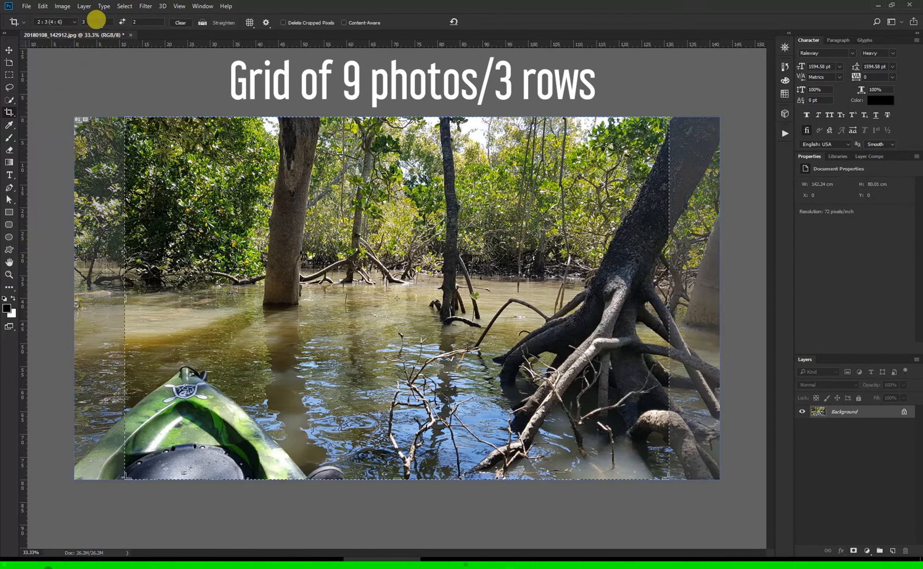
click(54, 22)
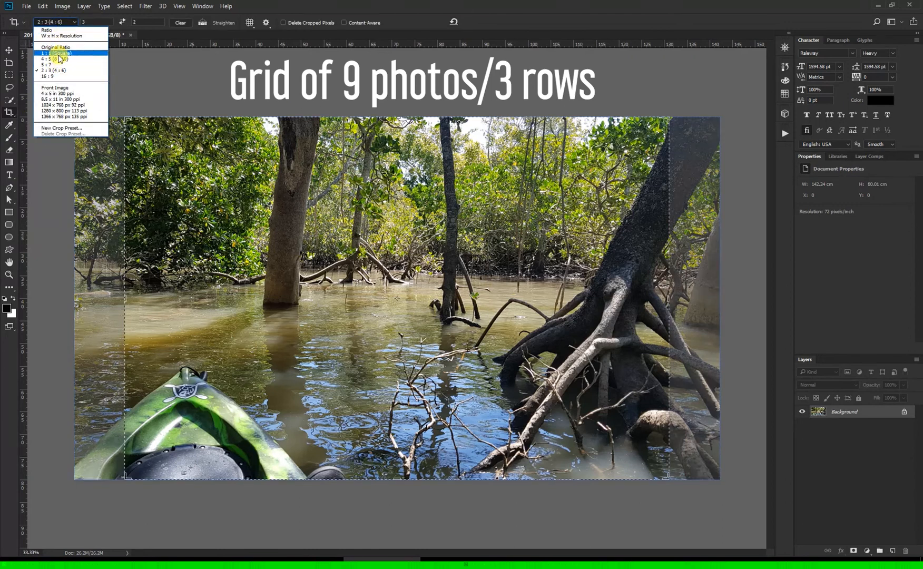
click(53, 53)
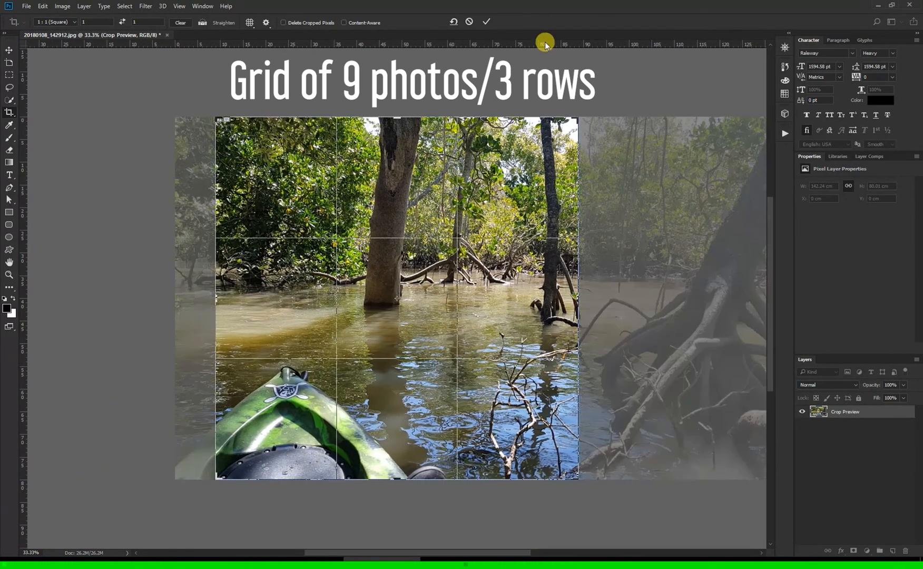
click(486, 22)
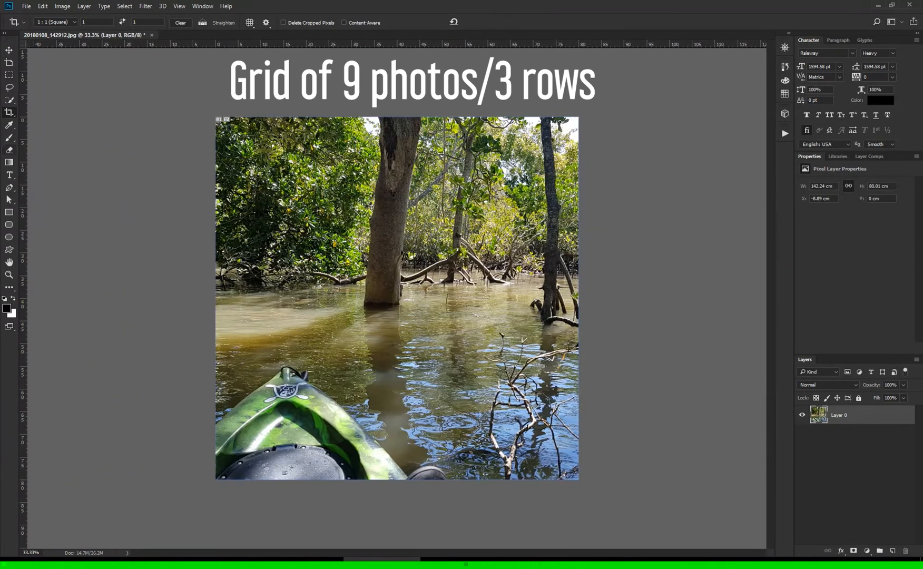
click(10, 112)
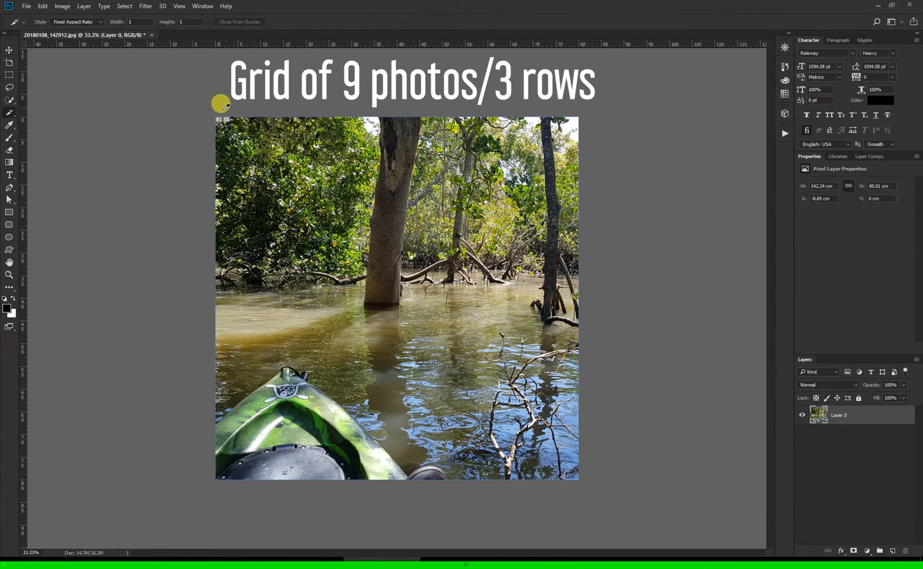
Divide the square photo into three rows and three columns of slices
right_click(222, 105)
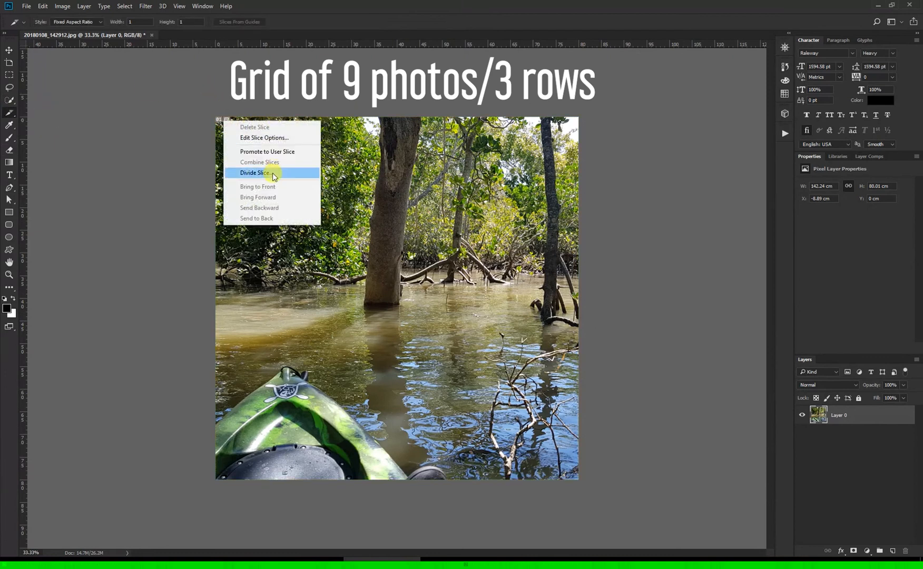
click(255, 173)
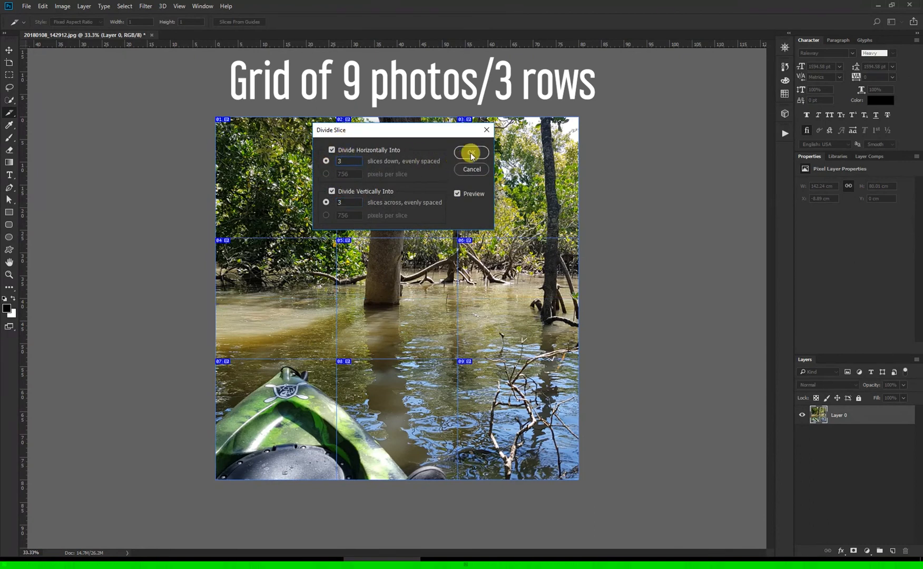
click(469, 153)
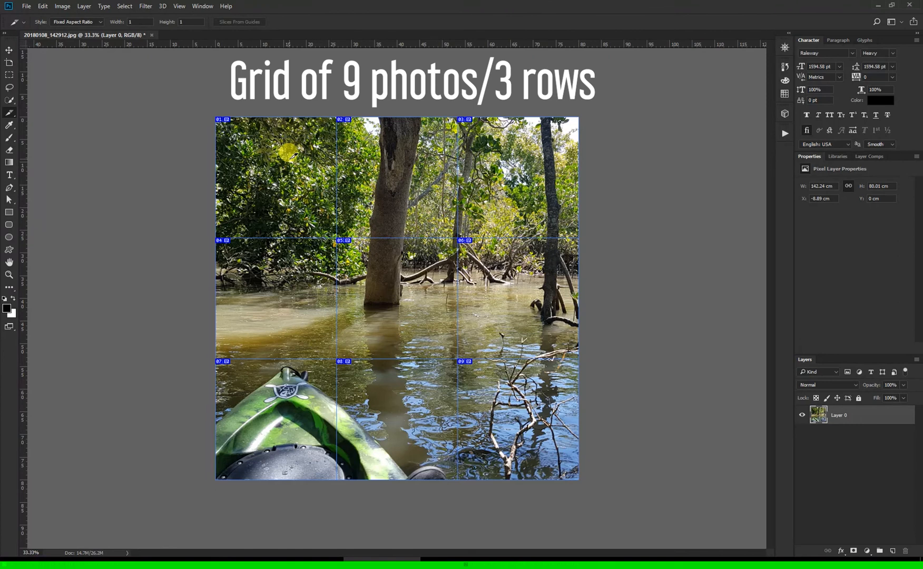